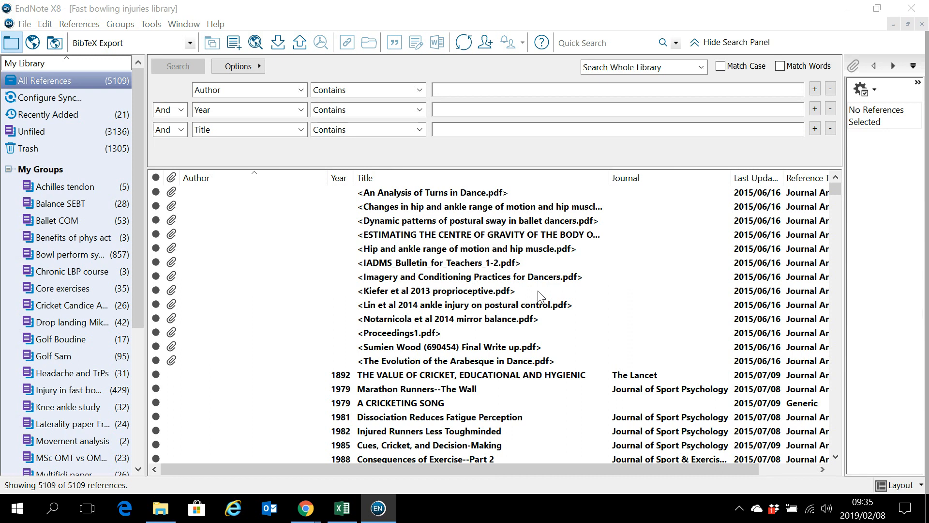
mouse_move(480, 308)
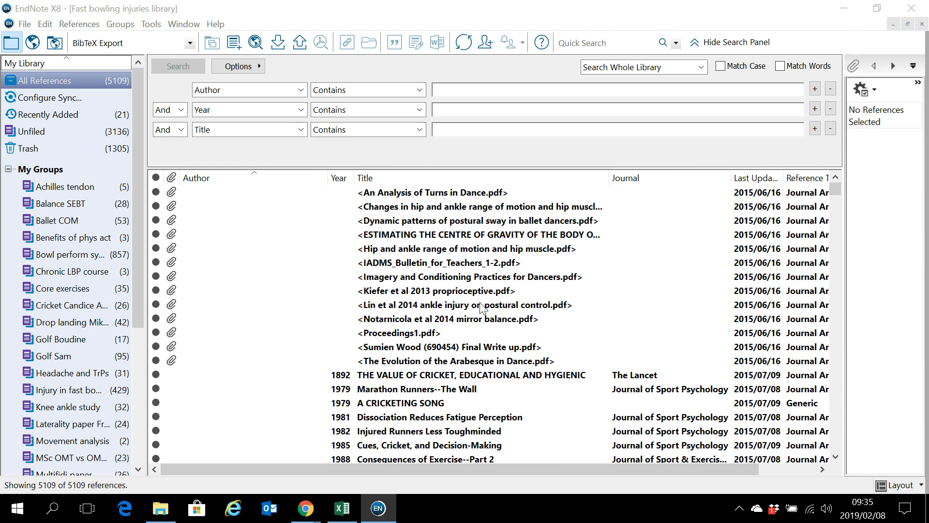
Select the 'Single leg squat' group to list its 31 references
scroll("down", 3)
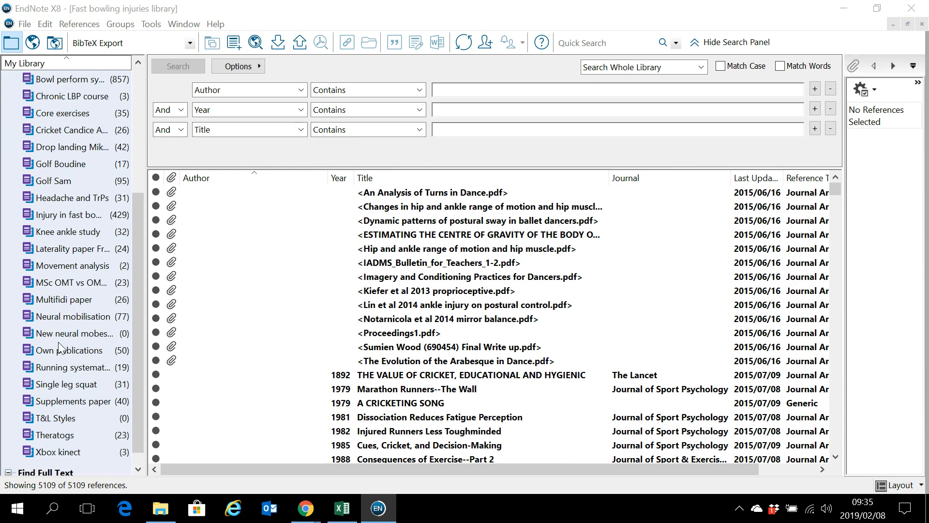
left_click(66, 385)
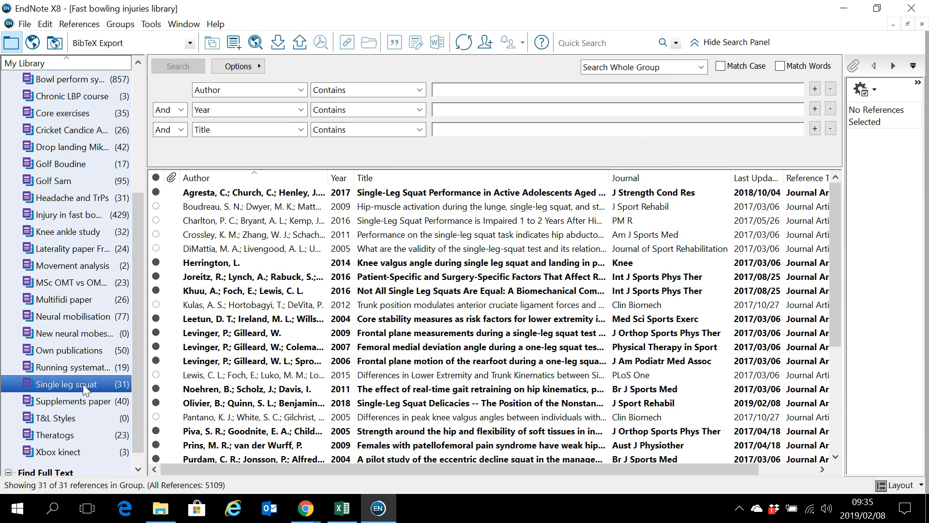
mouse_move(359, 285)
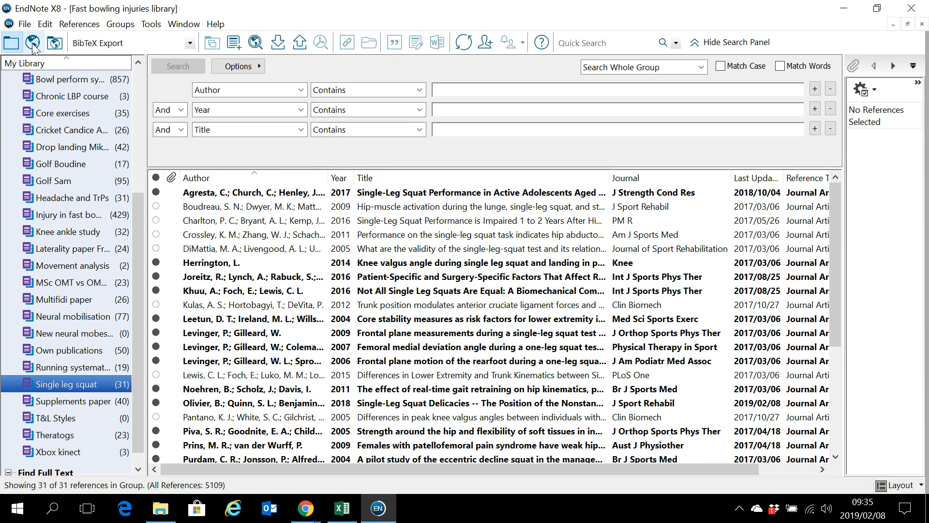
mouse_move(33, 43)
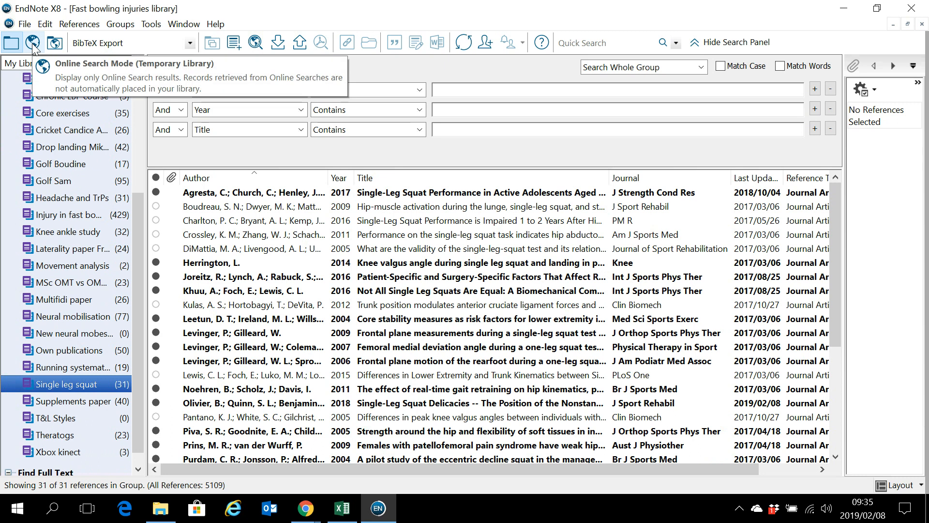
Enter Online Search Mode with PubMed and other remote sources available
left_click(32, 28)
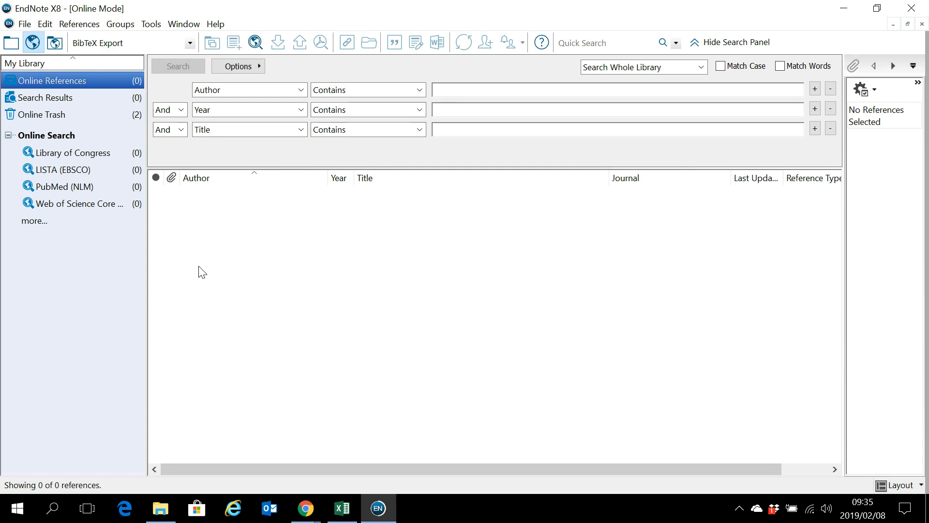
mouse_move(485, 332)
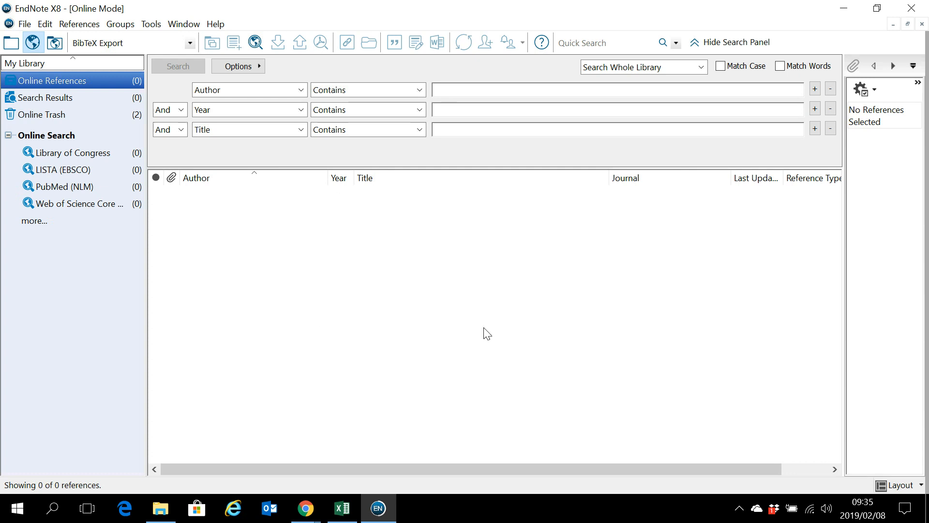
mouse_move(455, 256)
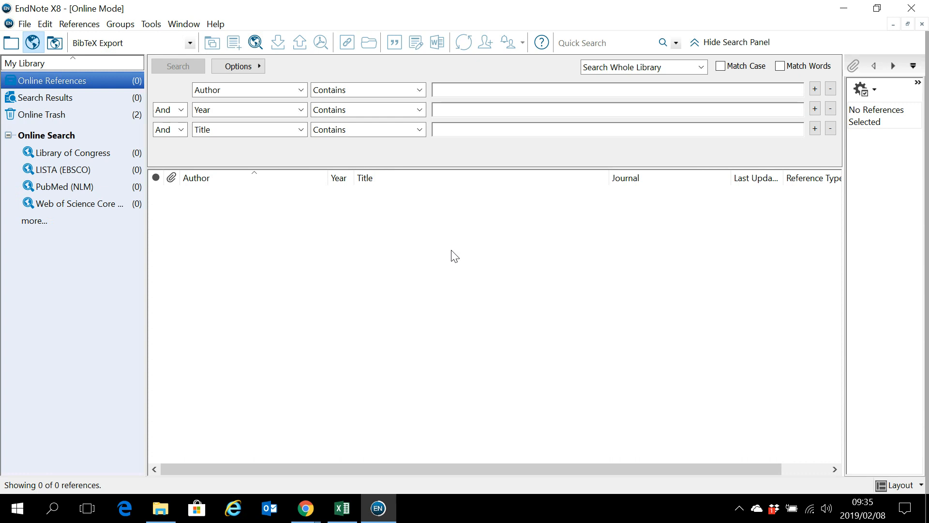
mouse_move(9, 43)
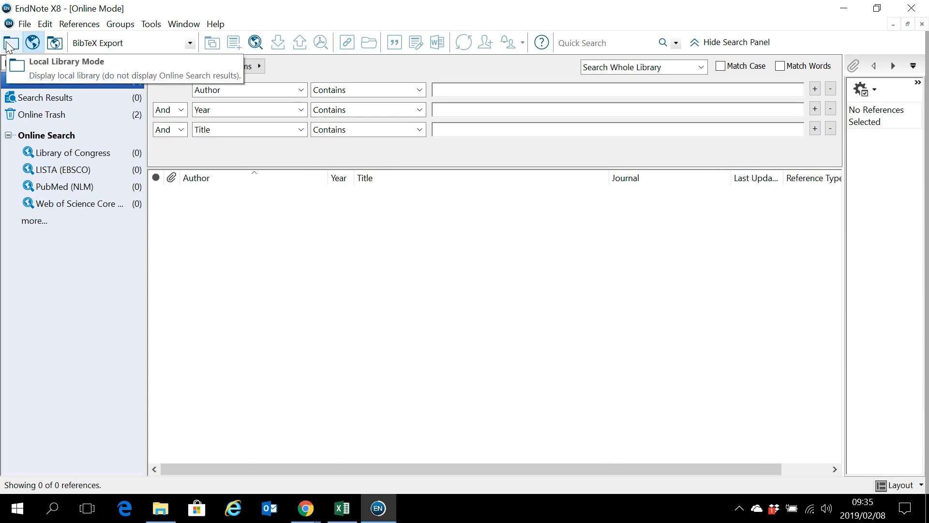
left_click(12, 42)
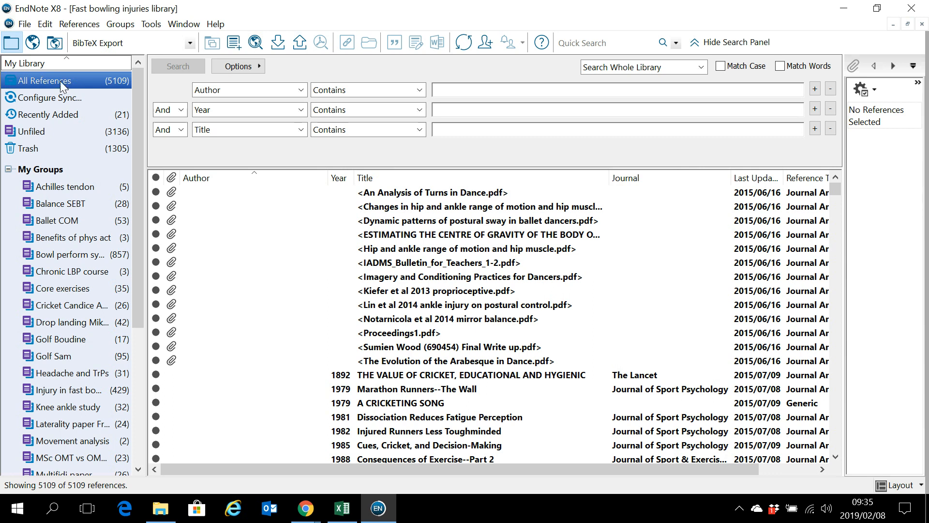
mouse_move(35, 51)
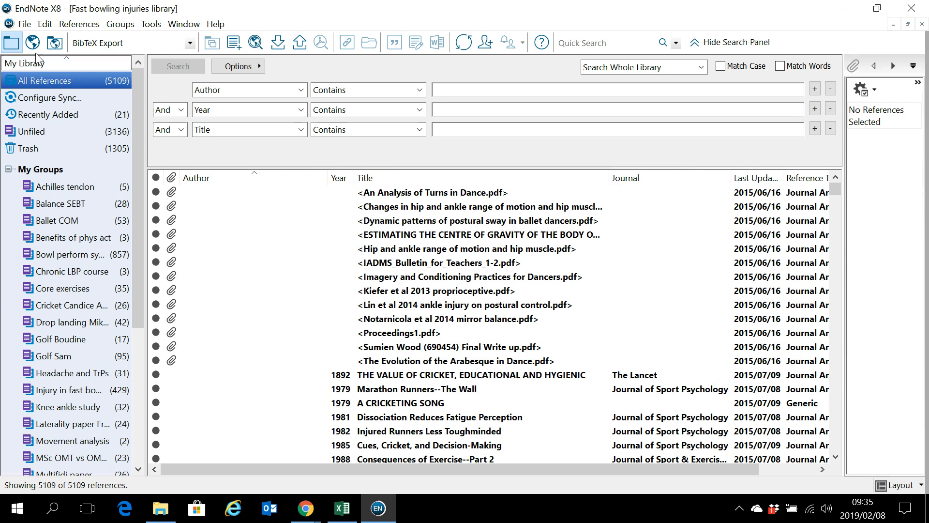
left_click(32, 42)
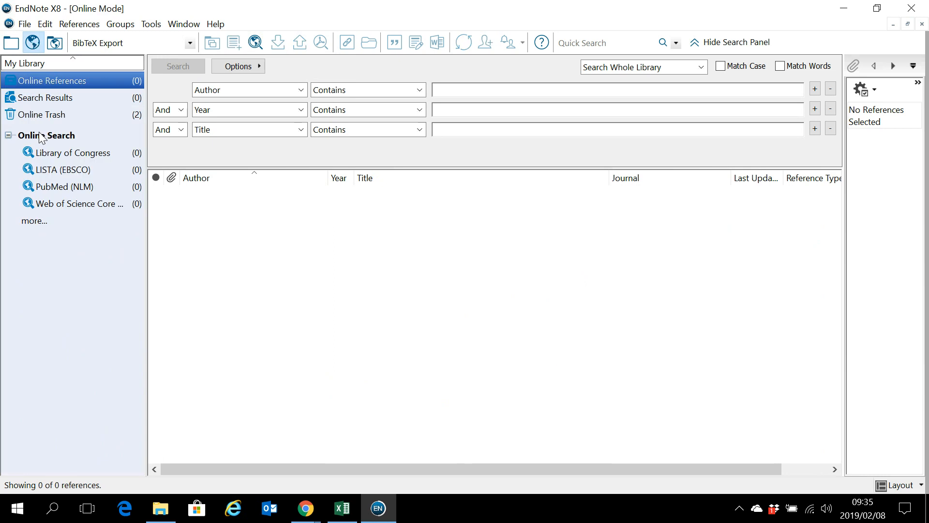
mouse_move(32, 42)
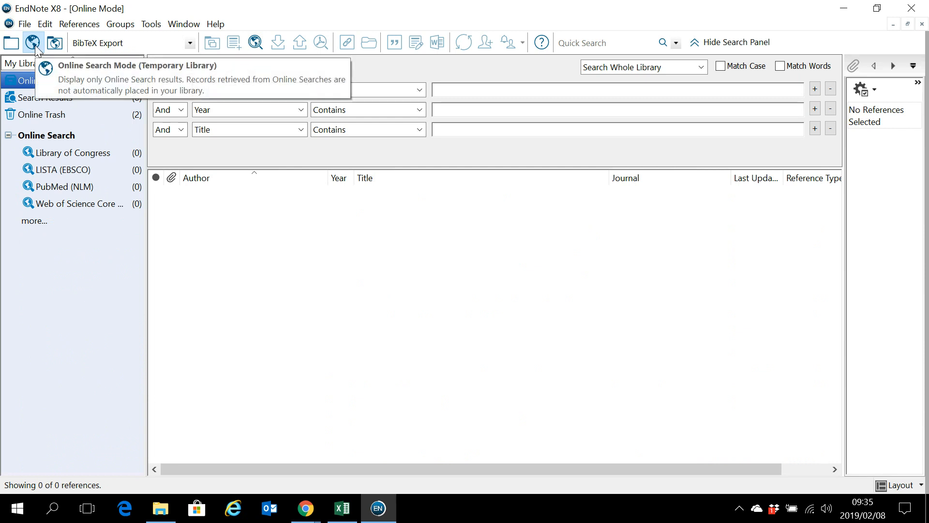
Fill the PubMed (NLM) search: Author olivier, Year 2018, Title single leg squat
left_click(63, 187)
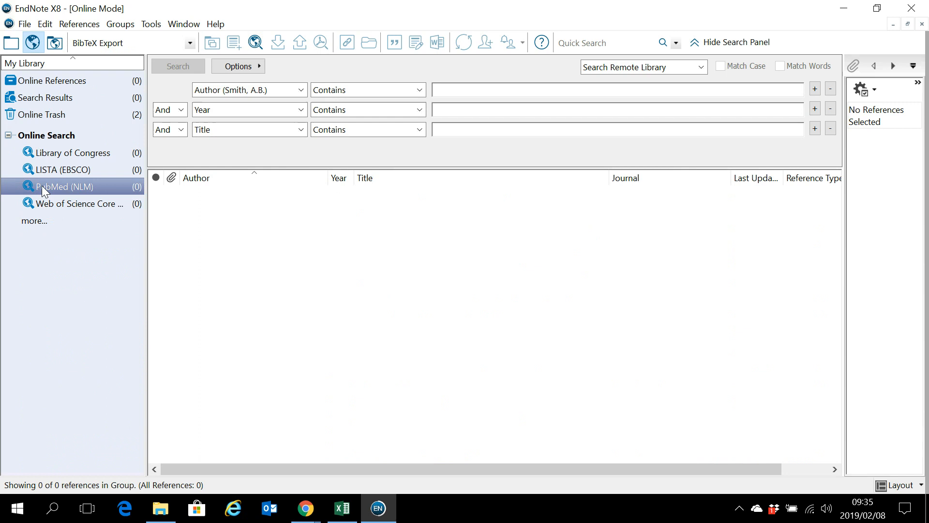
mouse_move(473, 85)
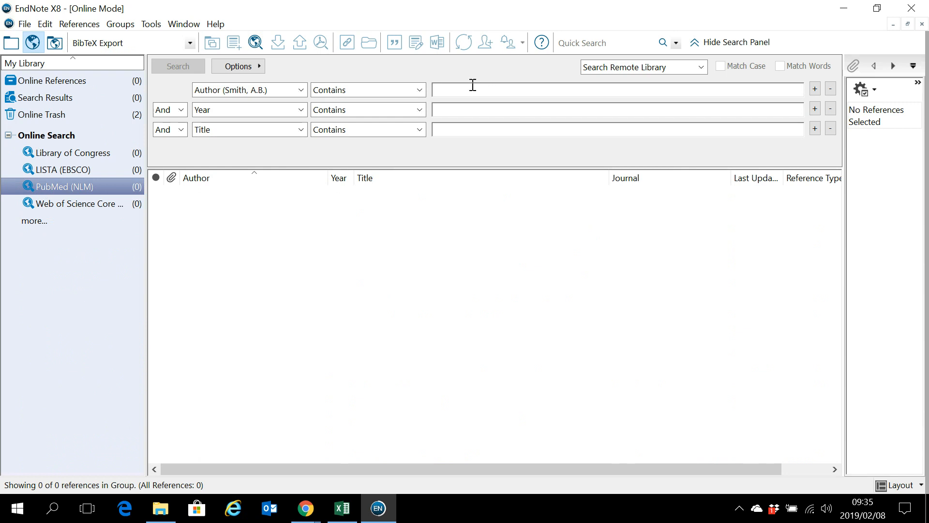
type("olivier")
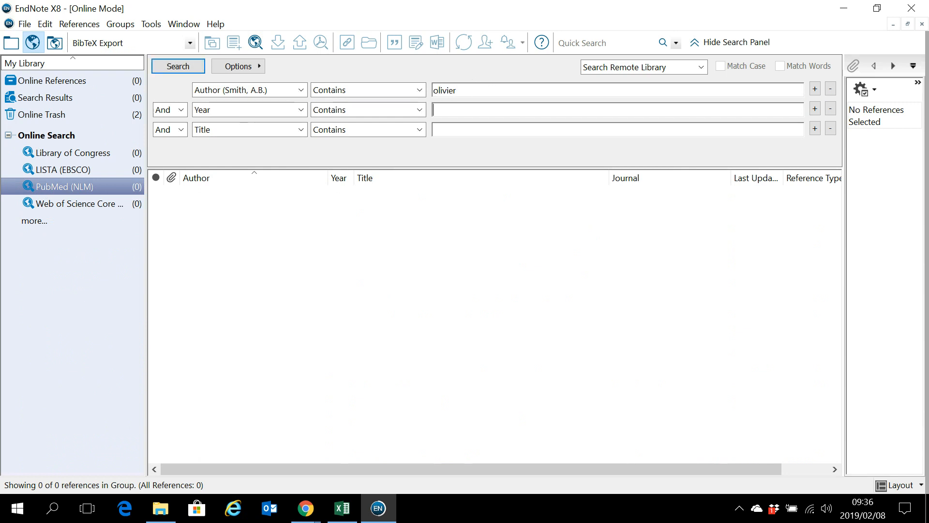
type("2018")
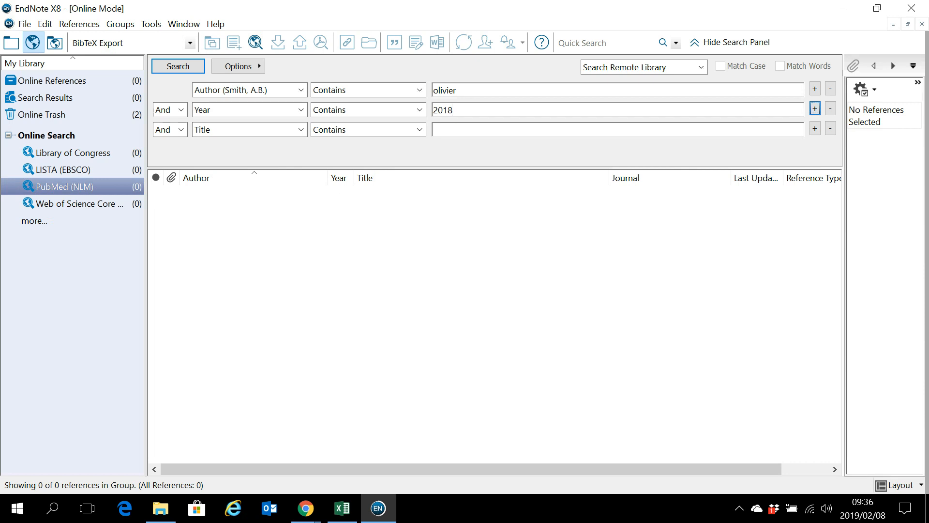
type("single leg squat")
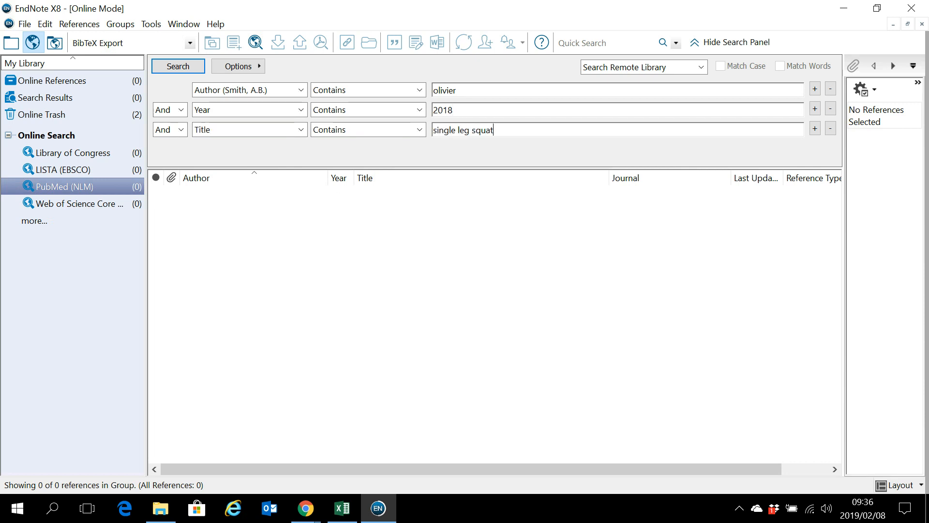
left_click(300, 130)
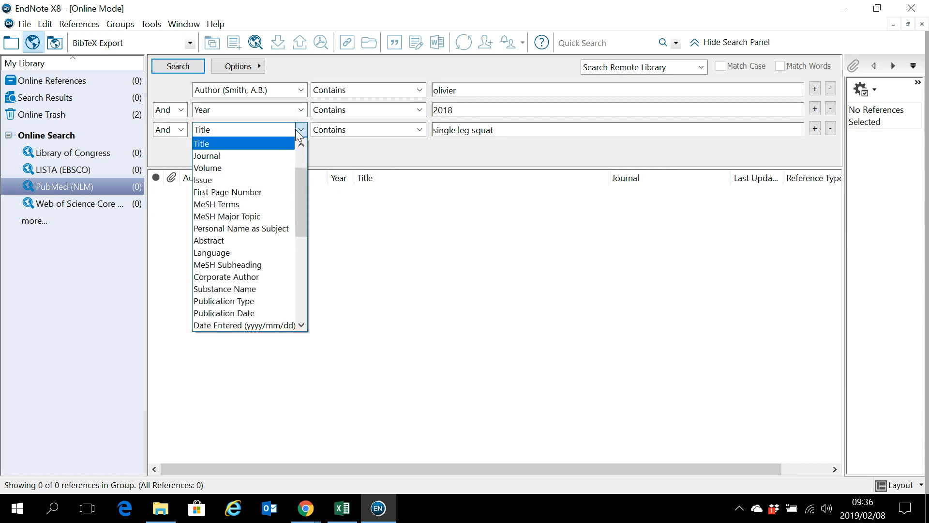
left_click(201, 143)
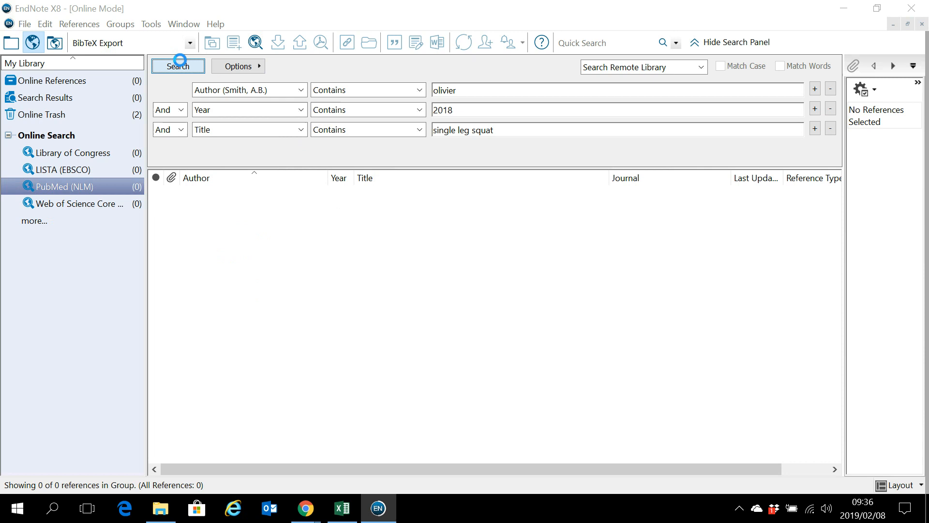
Run the search, retrieve the one Olivier 2018 record and select it
left_click(178, 66)
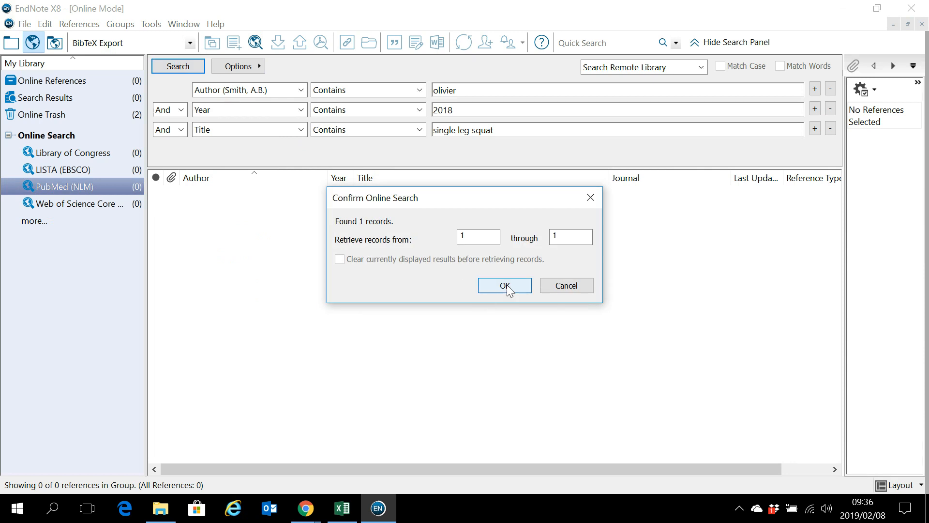
left_click(505, 284)
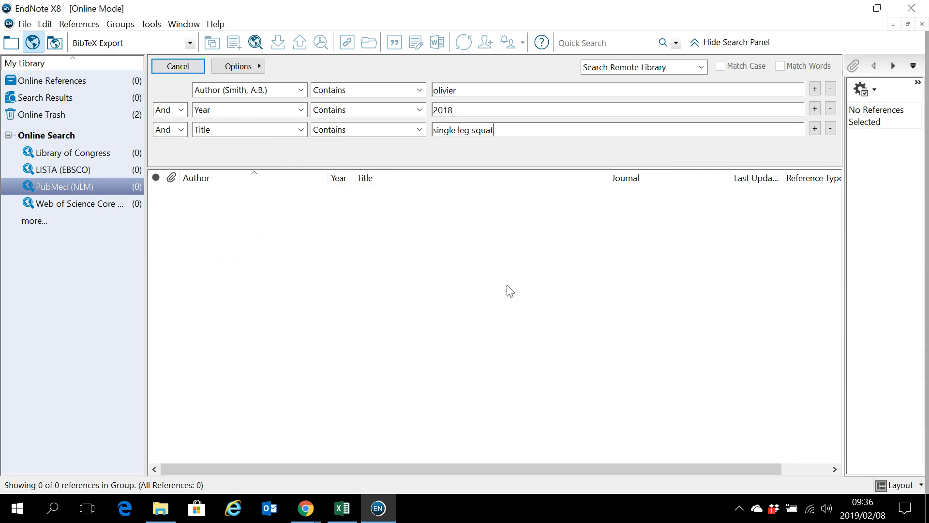
left_click(178, 66)
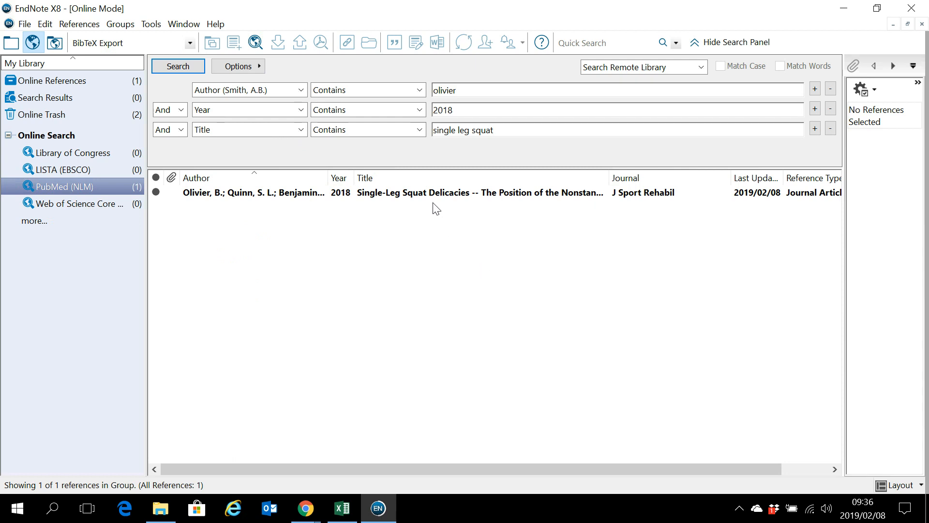
left_click(442, 193)
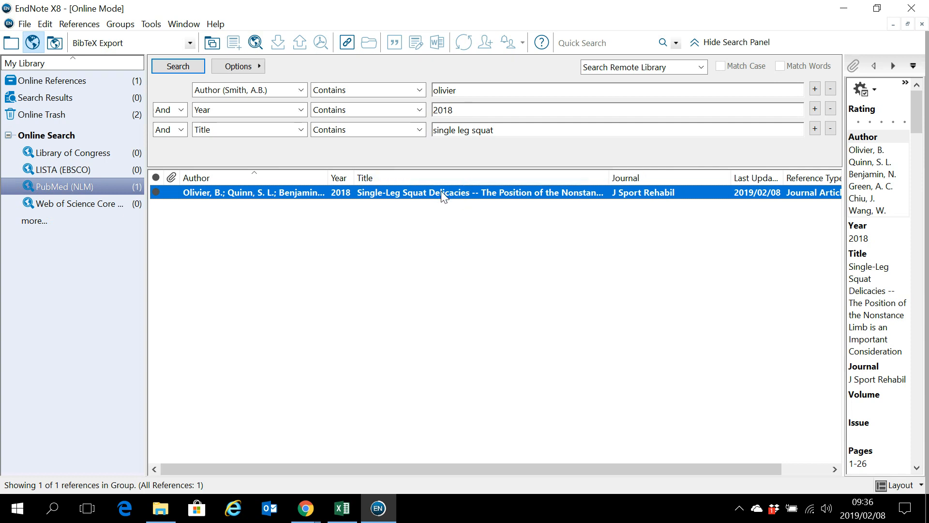
Paste the Olivier 2018 article into the local 'Single leg squat' group, now 32 references
right_click(441, 192)
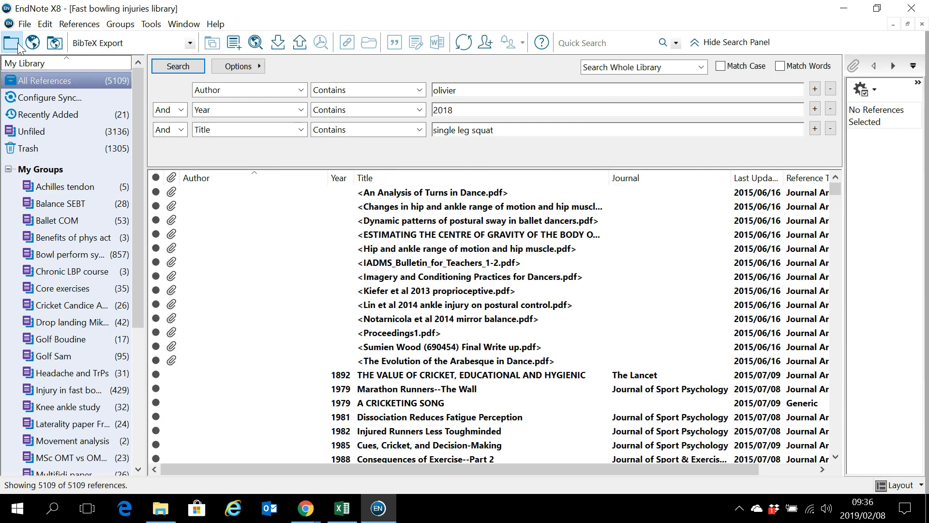
scroll("down", 3)
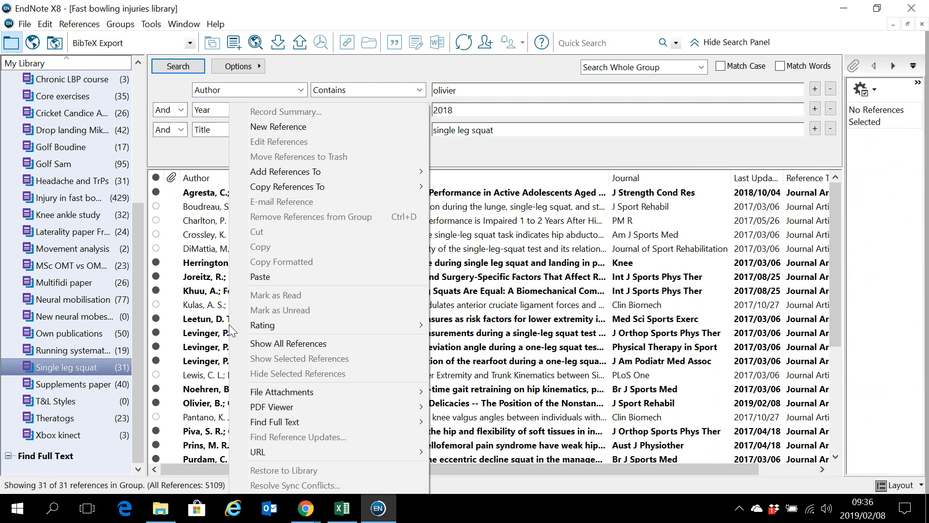
mouse_move(270, 283)
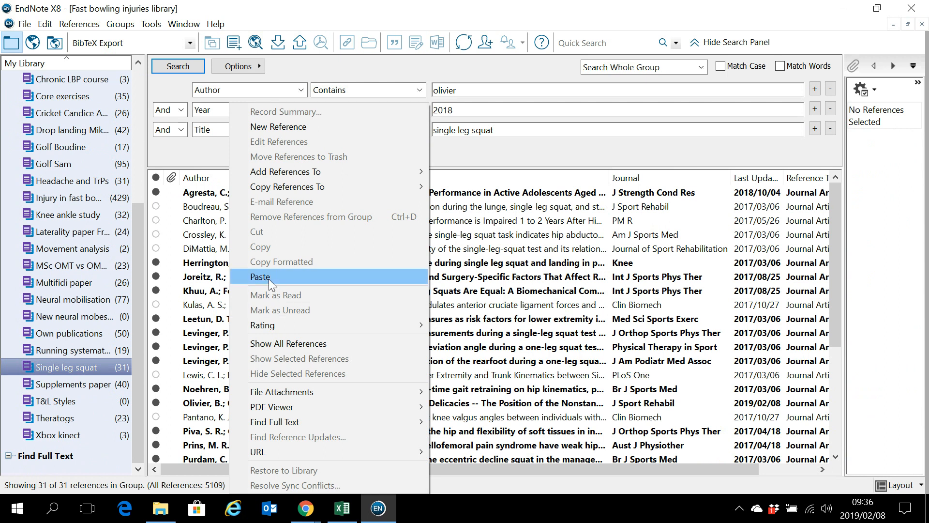
left_click(260, 277)
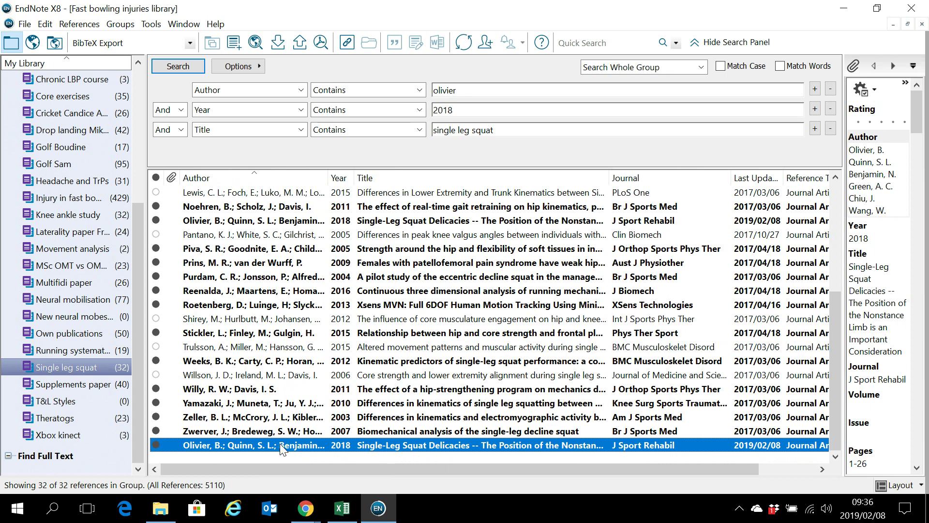
mouse_move(286, 450)
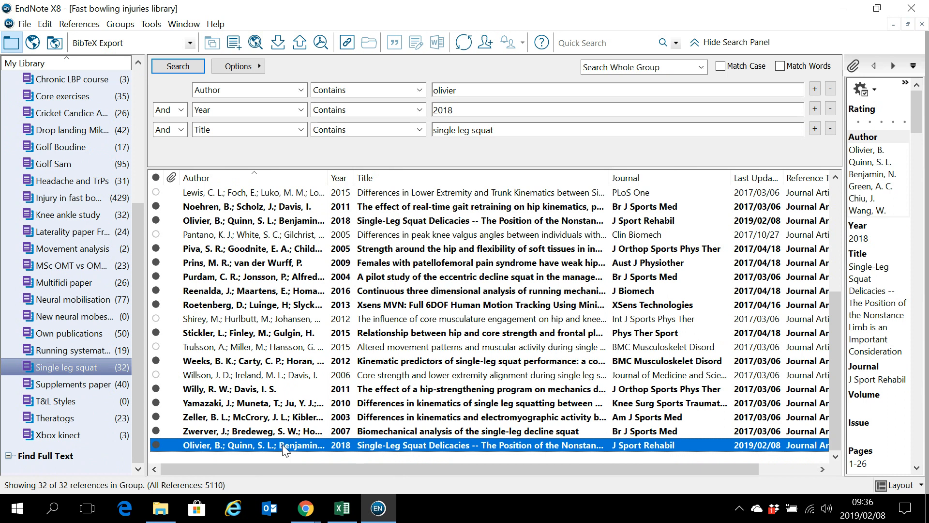
mouse_move(295, 453)
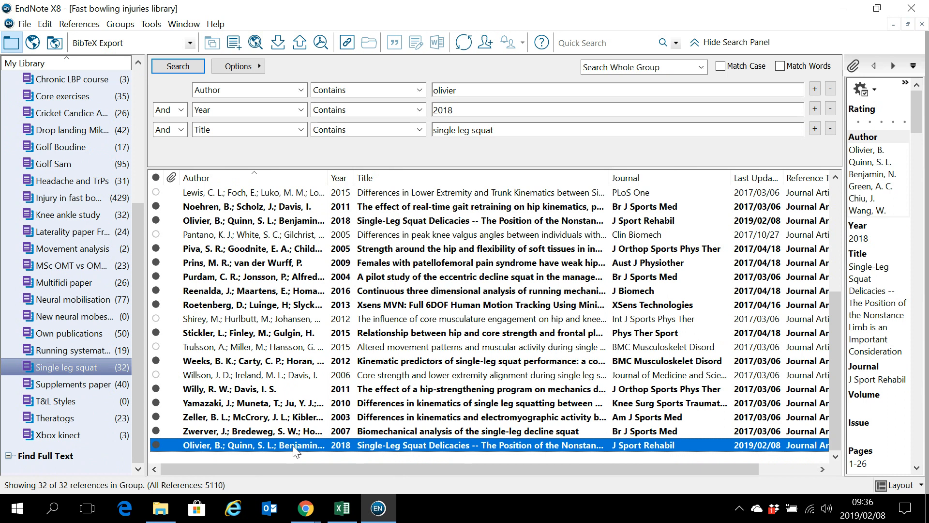